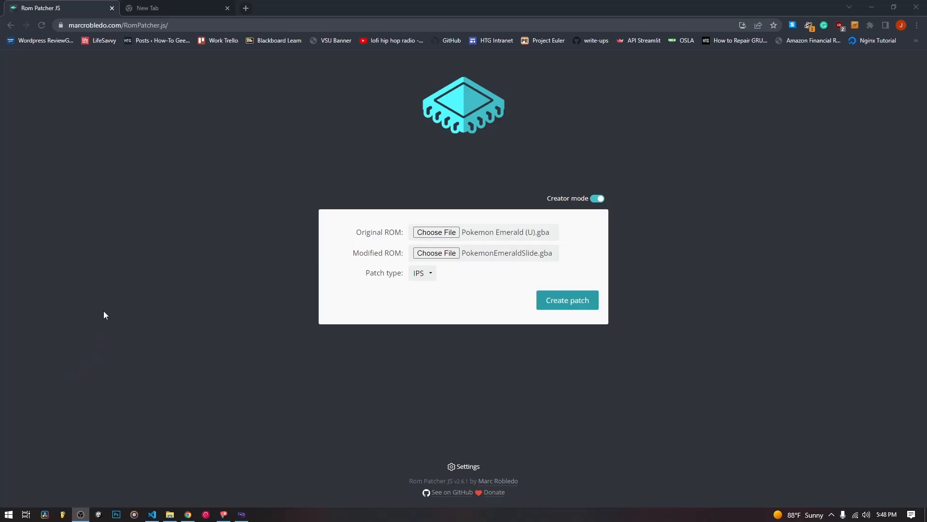
mouse_move(162, 261)
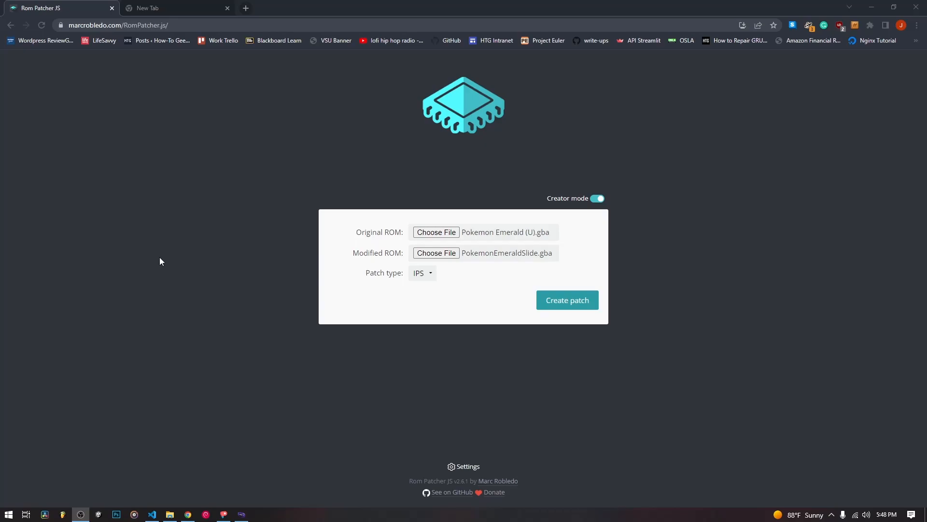
mouse_move(268, 218)
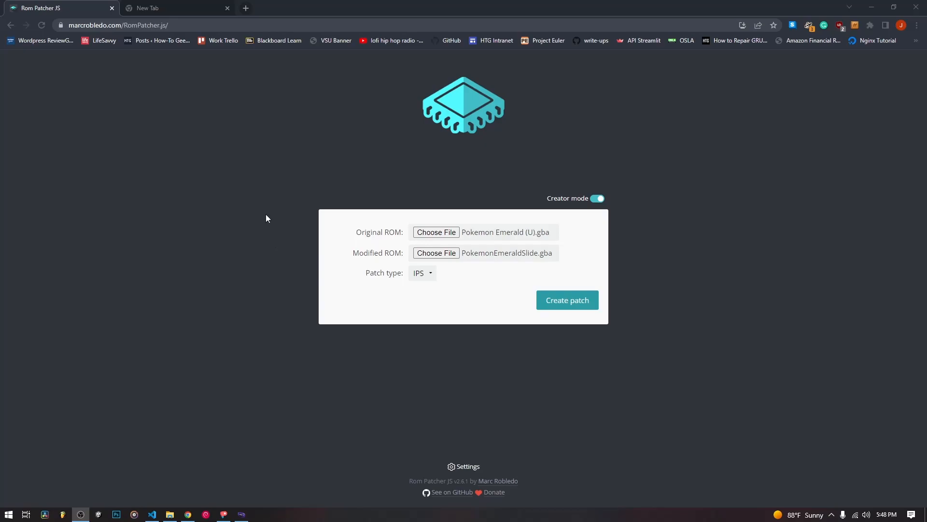
- Search the web for 'rom patcher' and open the Rom Patcher JS - Marc Robledo result
left_click(169, 8)
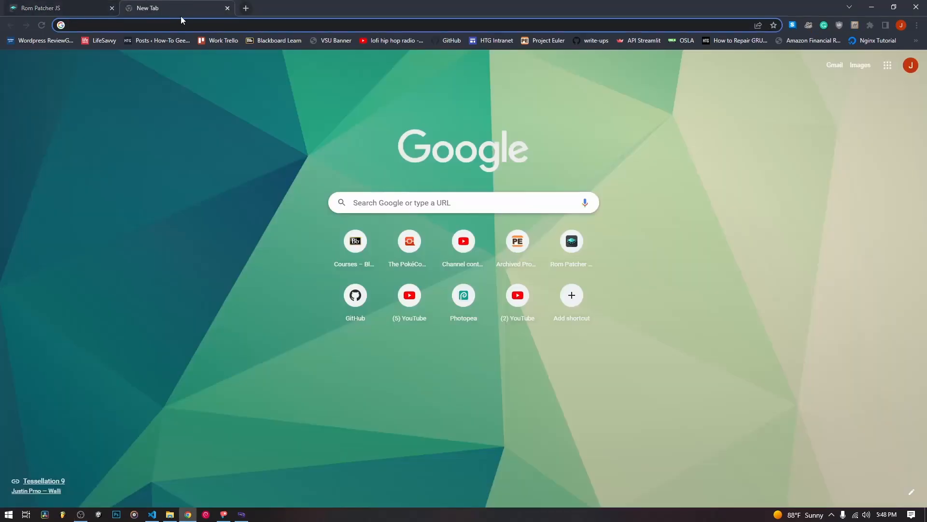
type("rom patcher")
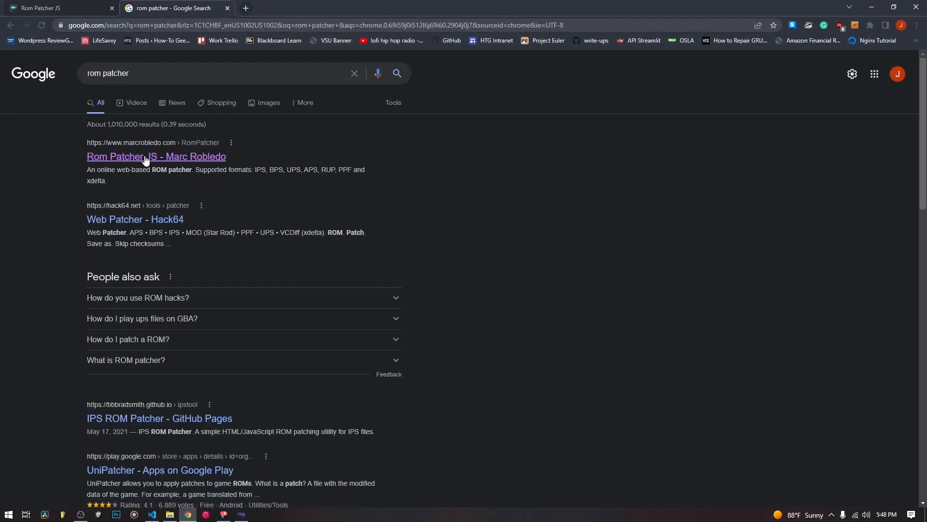
left_click(155, 157)
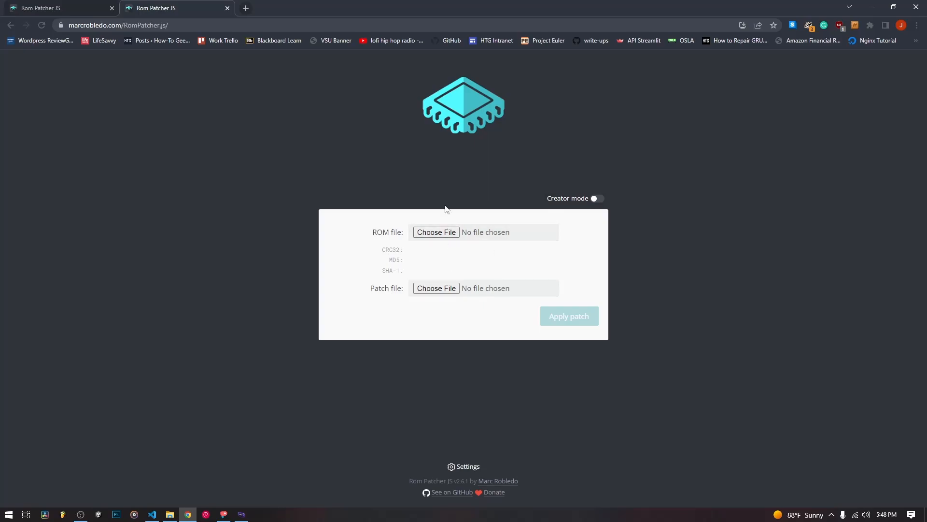
mouse_move(595, 214)
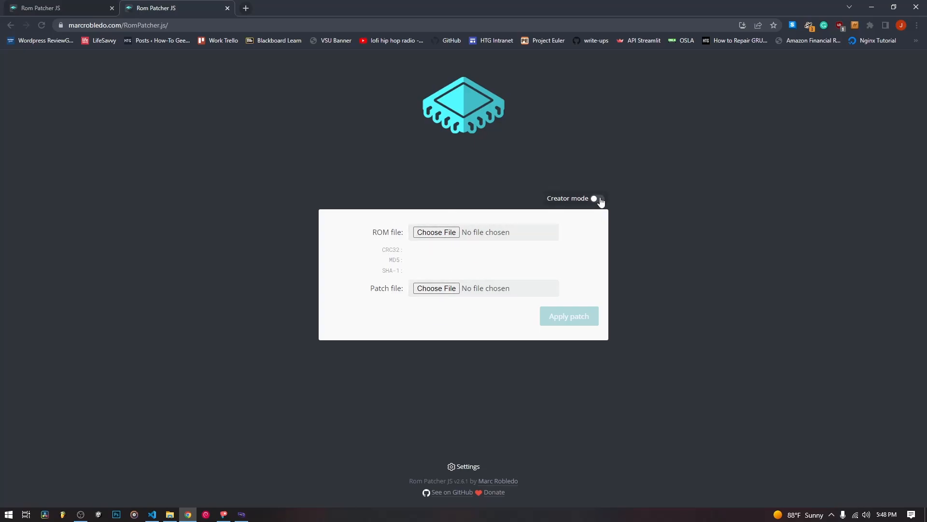
- Turn Creator mode on and cancel the original-ROM file picker without choosing a file
left_click(595, 199)
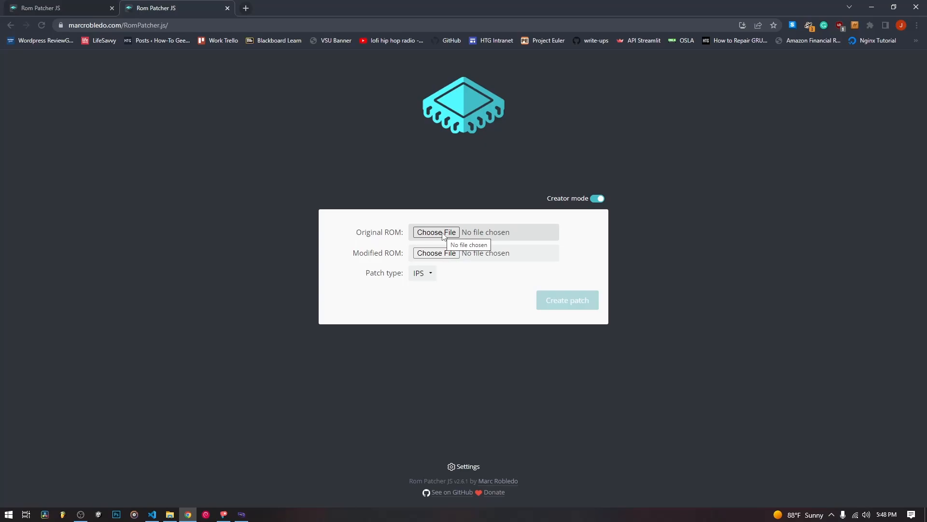
mouse_move(390, 235)
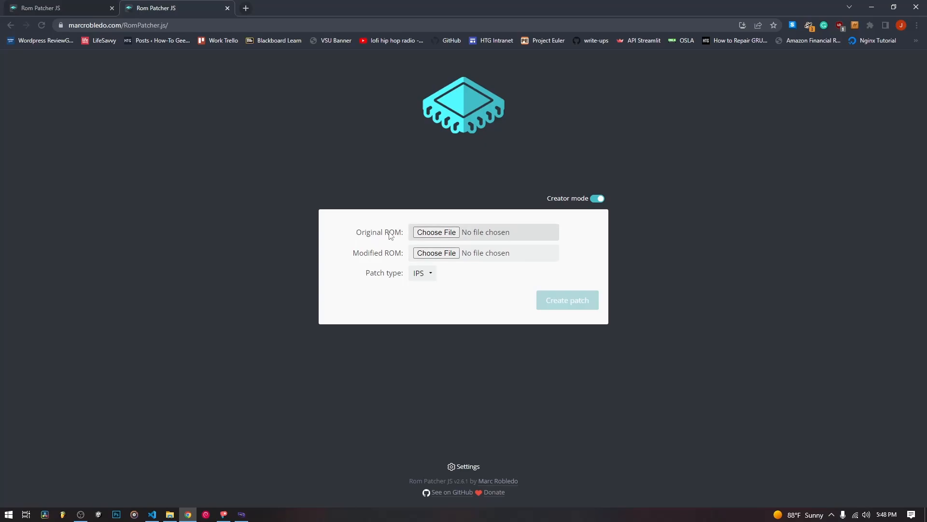
left_click(435, 232)
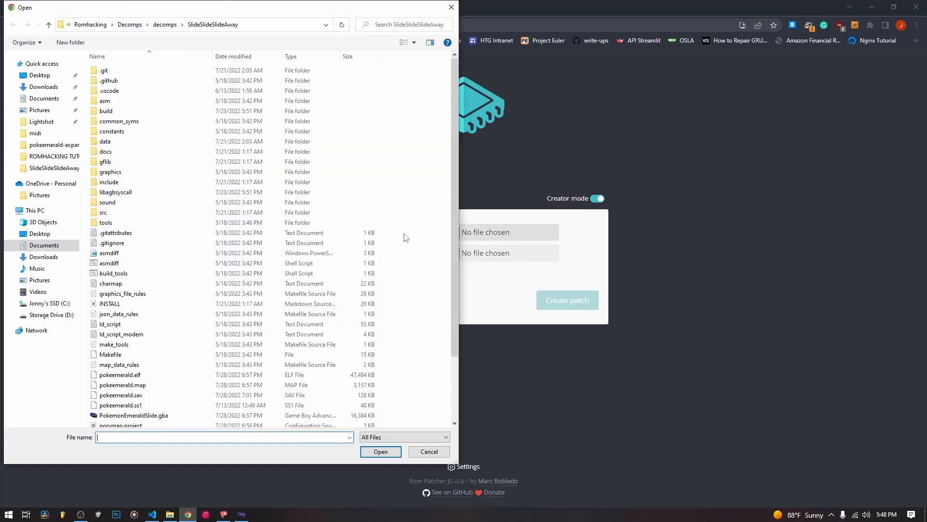
left_click(429, 452)
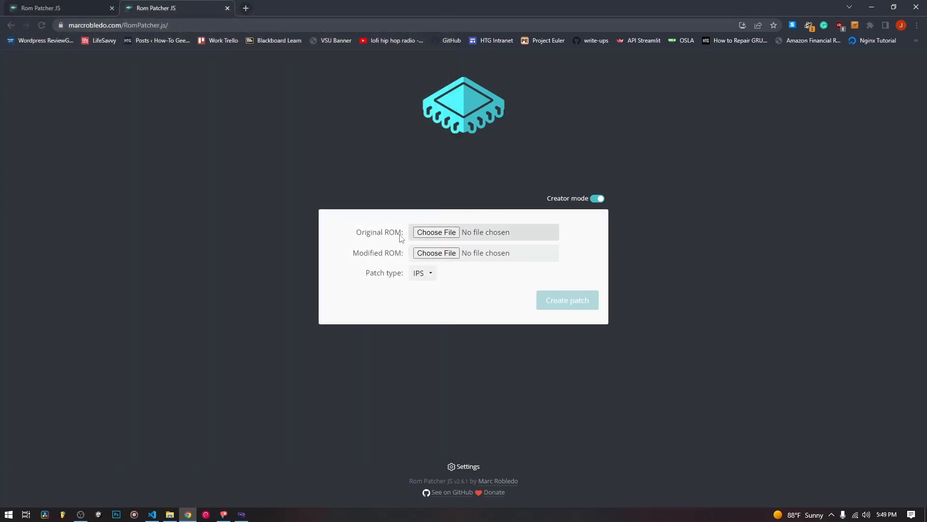
mouse_move(382, 255)
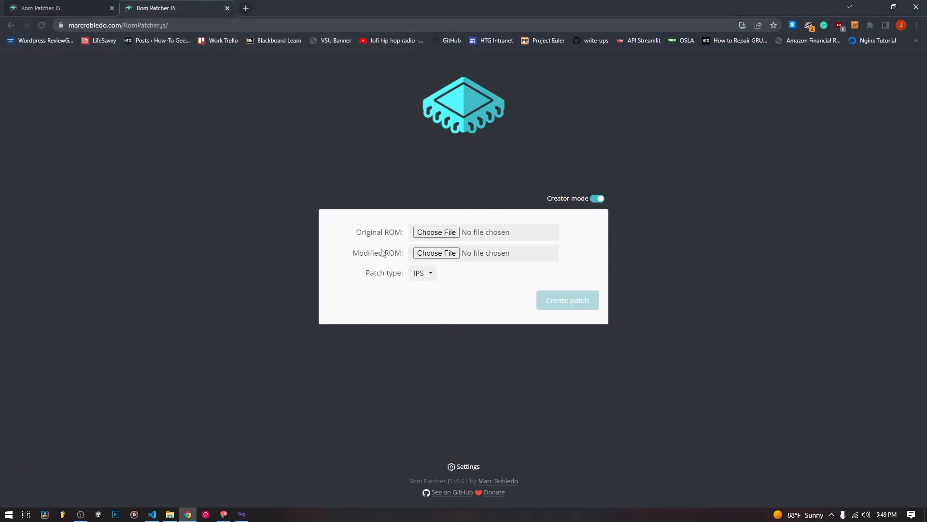
mouse_move(473, 253)
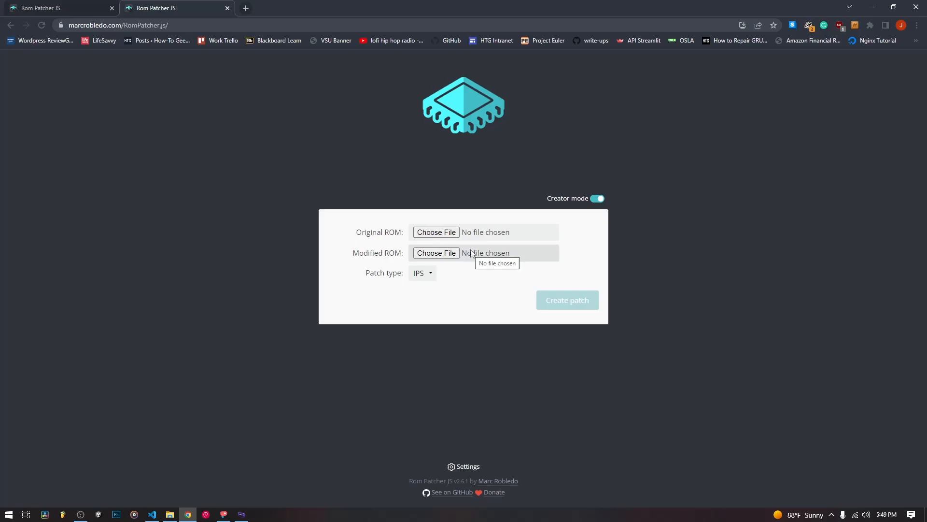
mouse_move(365, 236)
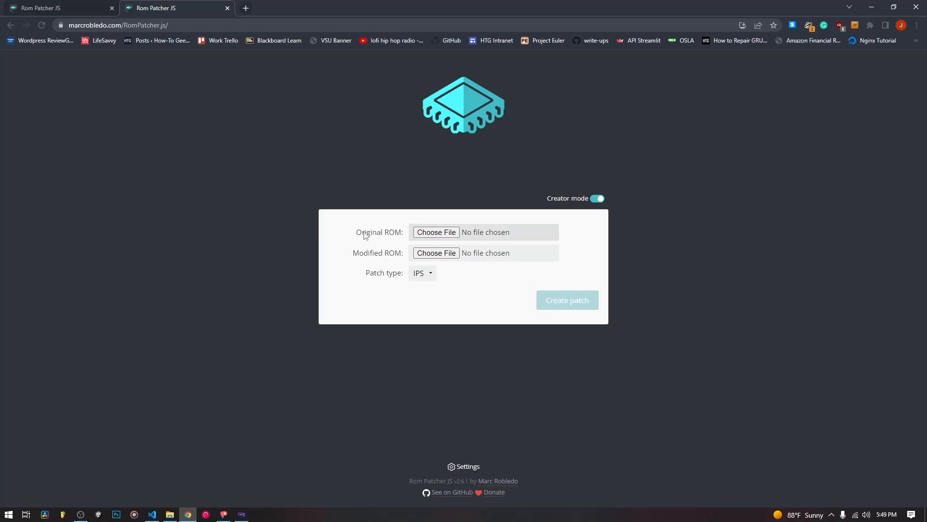
mouse_move(394, 242)
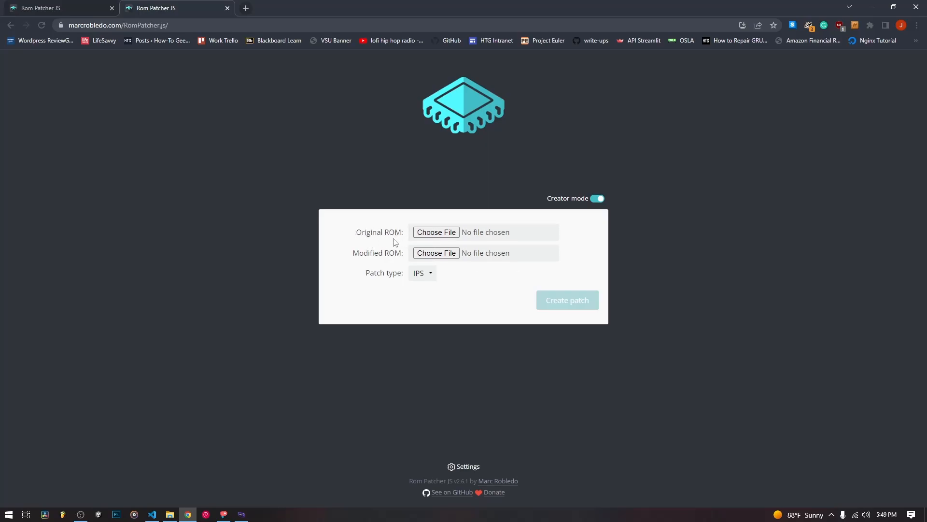
mouse_move(206, 313)
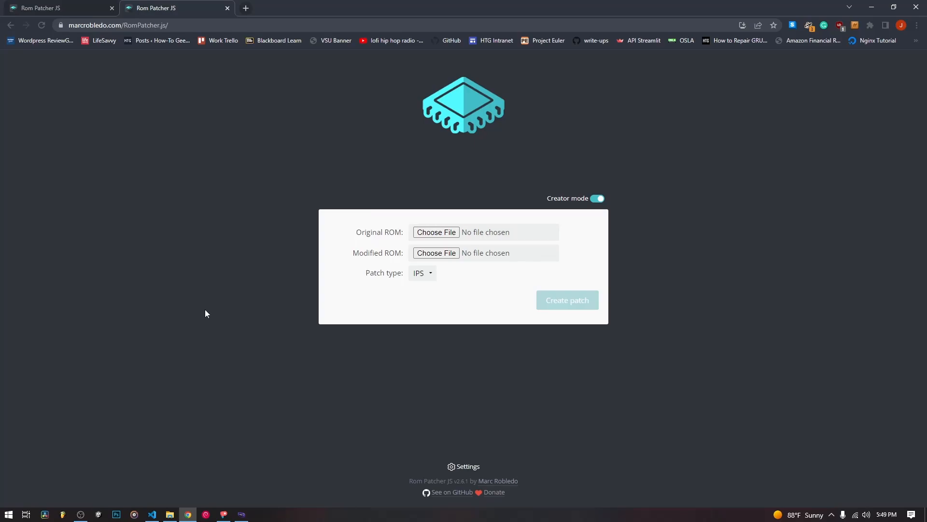
mouse_move(344, 270)
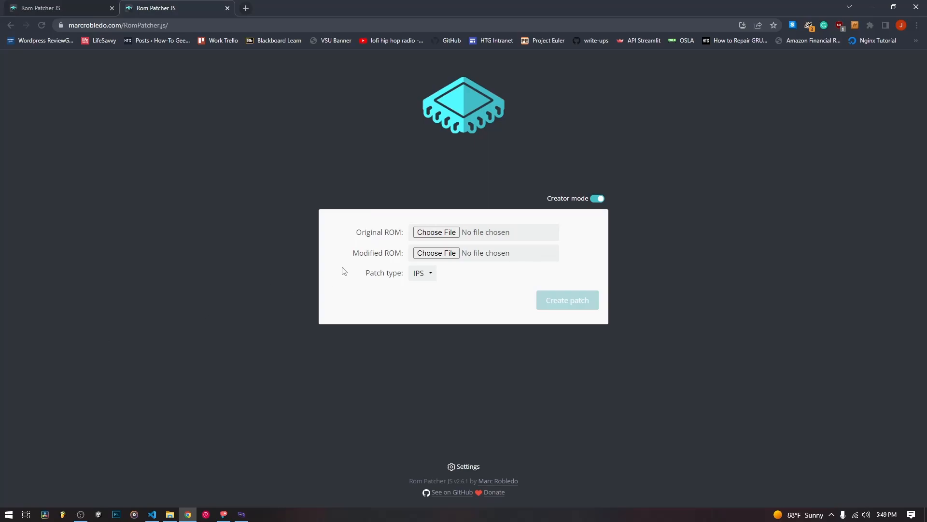
mouse_move(405, 222)
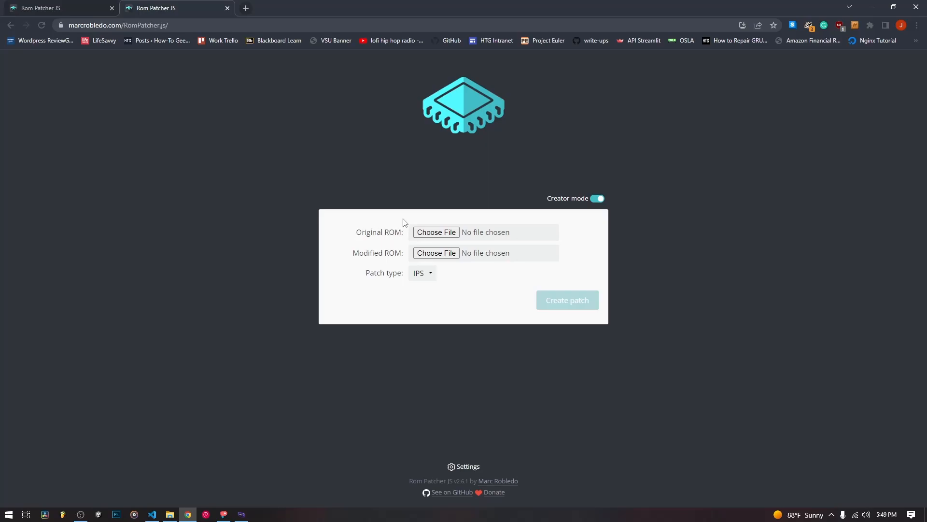
mouse_move(399, 253)
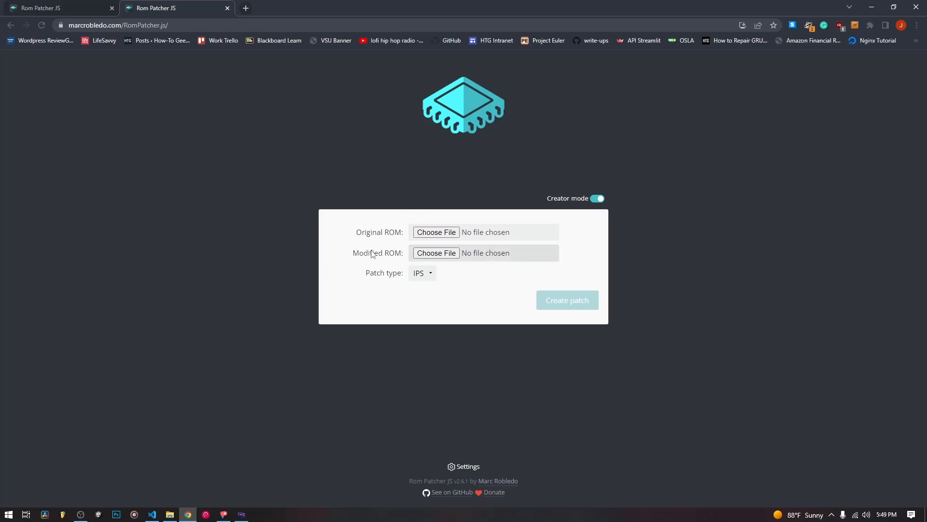
mouse_move(377, 255)
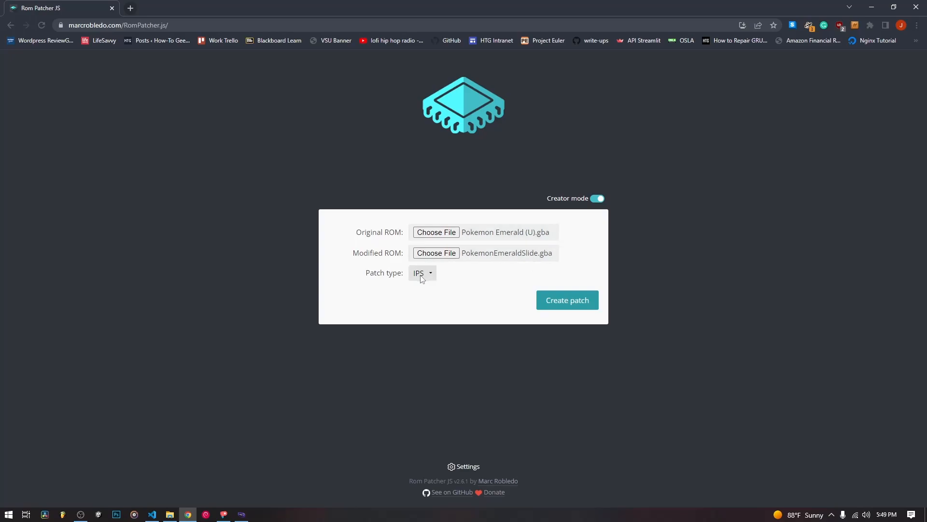
- Choose UPS as the patch type for the two Pokemon Emerald ROMs
left_click(423, 272)
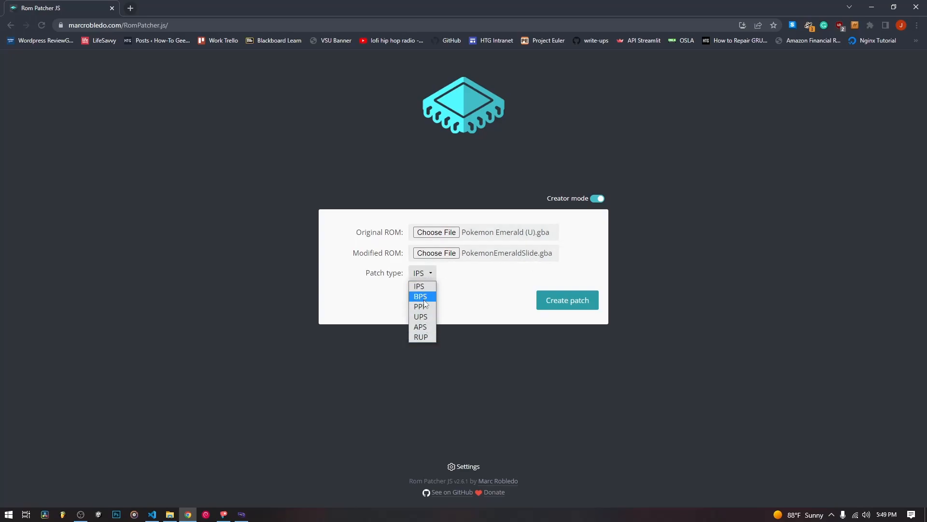
mouse_move(429, 308)
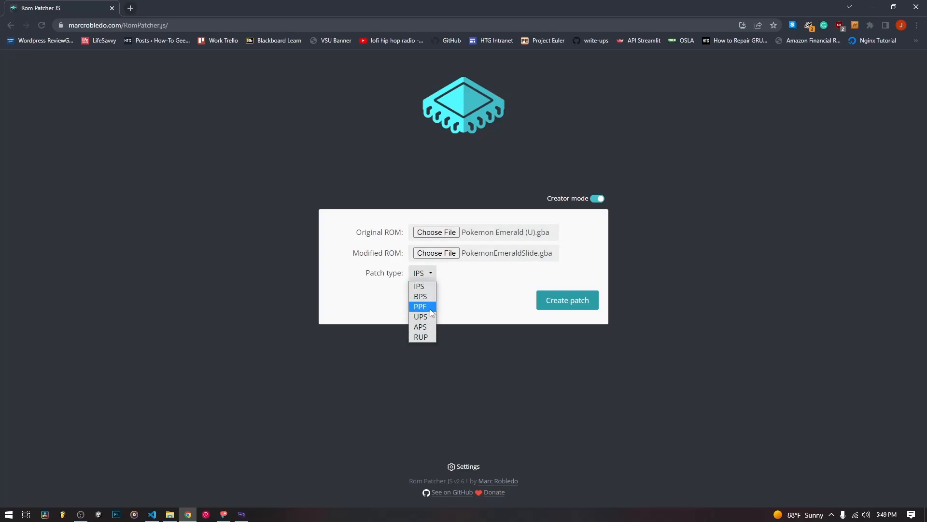
mouse_move(420, 296)
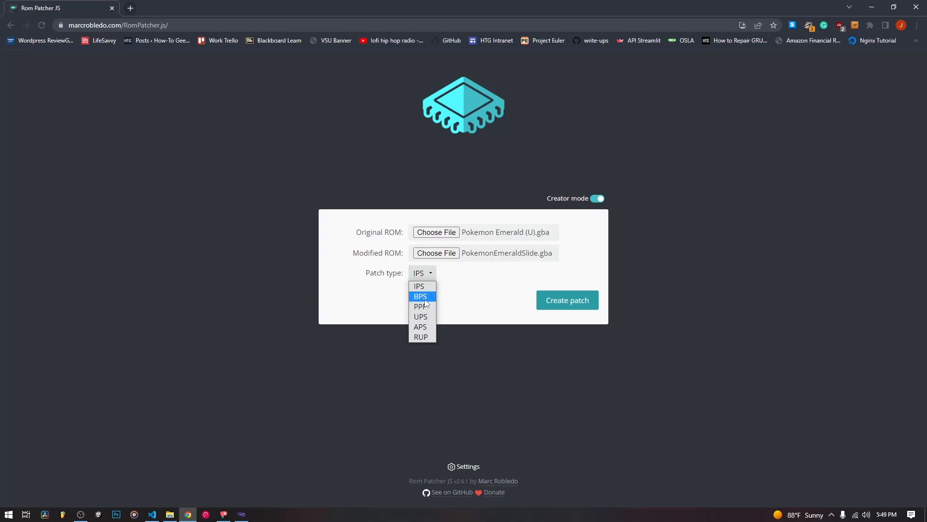
mouse_move(420, 286)
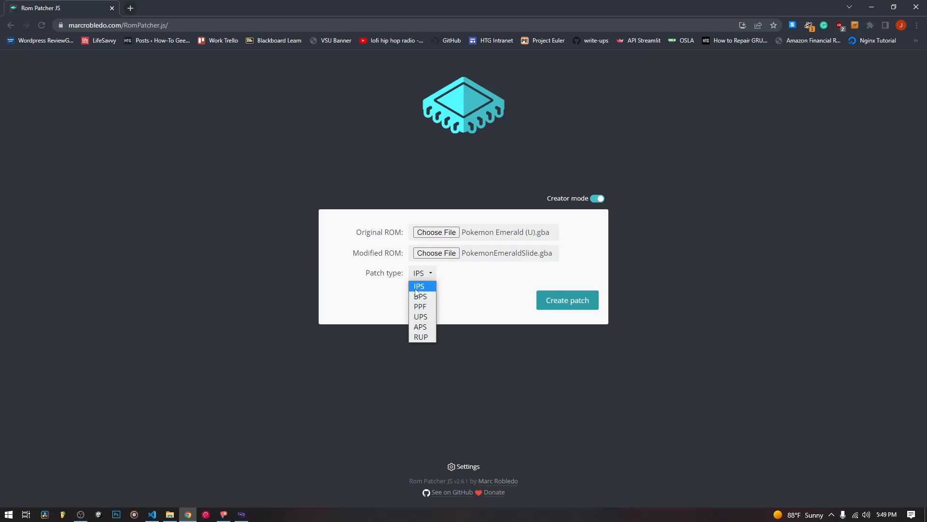
mouse_move(444, 292)
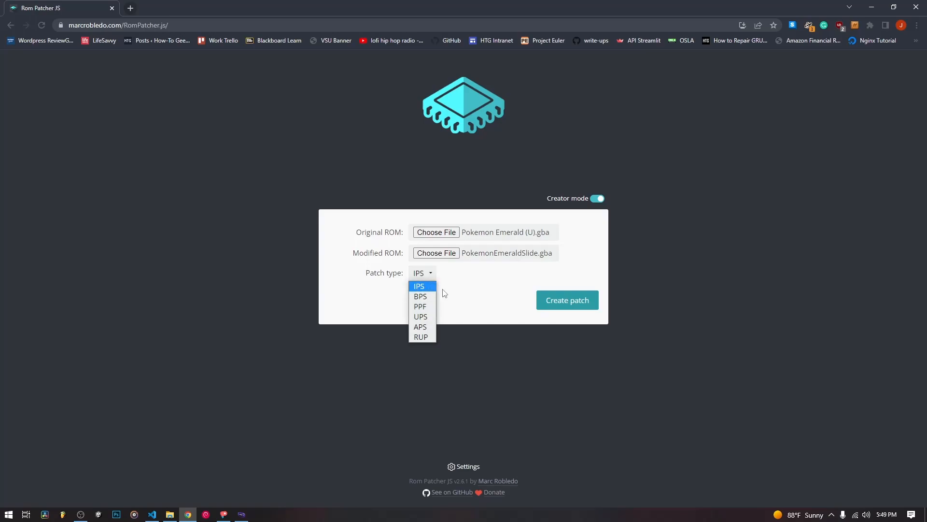
mouse_move(431, 286)
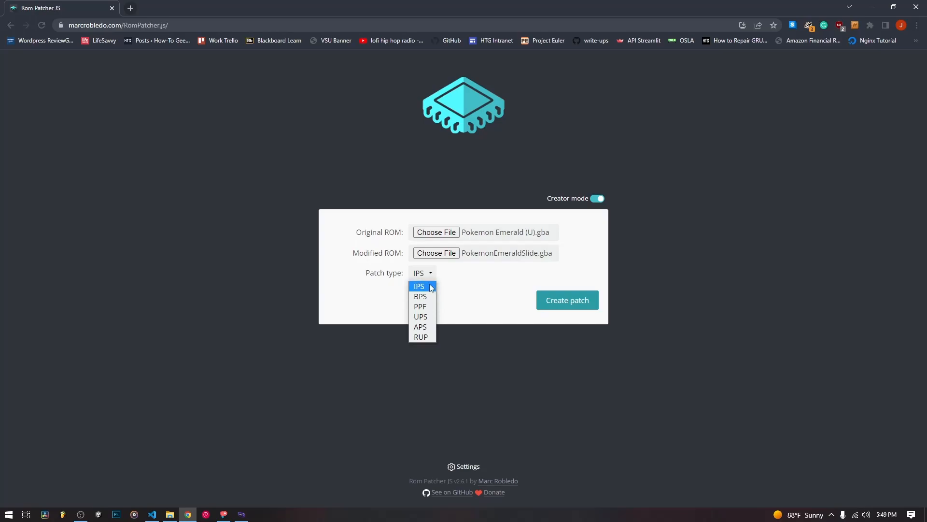
mouse_move(412, 286)
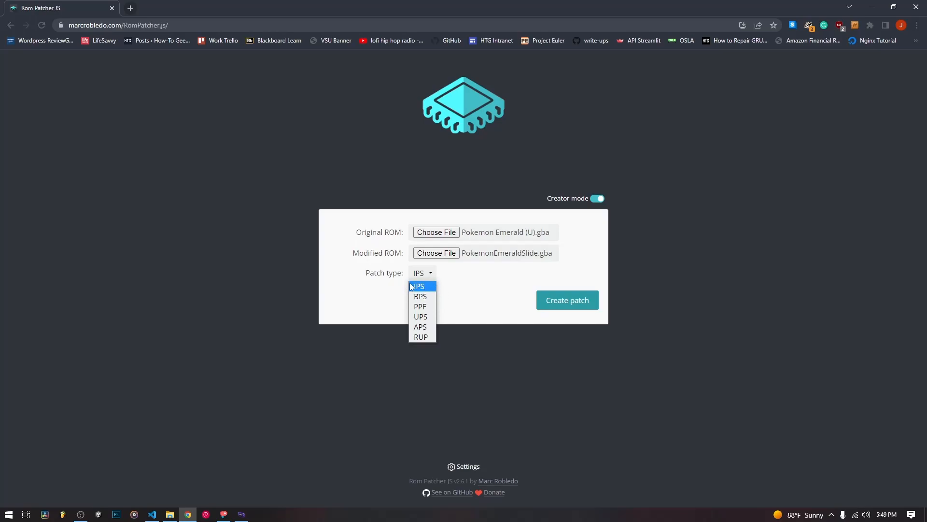
mouse_move(429, 297)
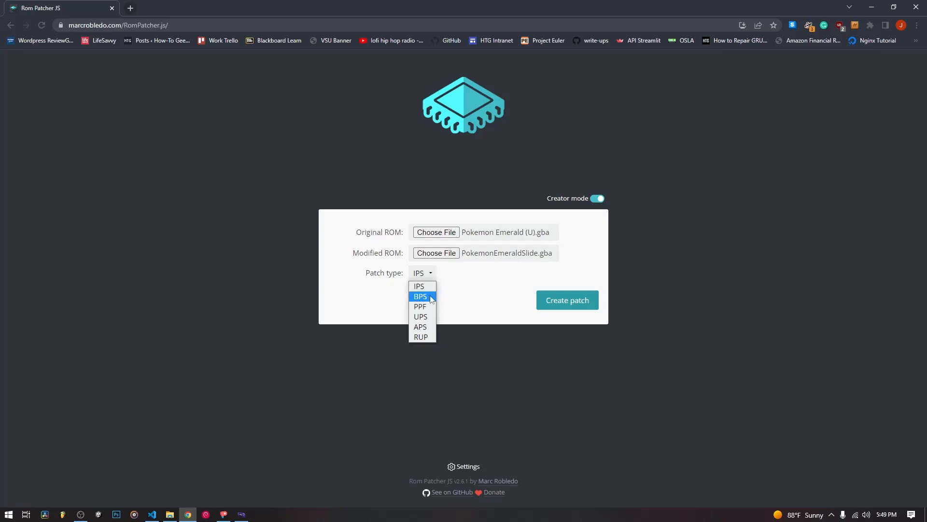
mouse_move(420, 286)
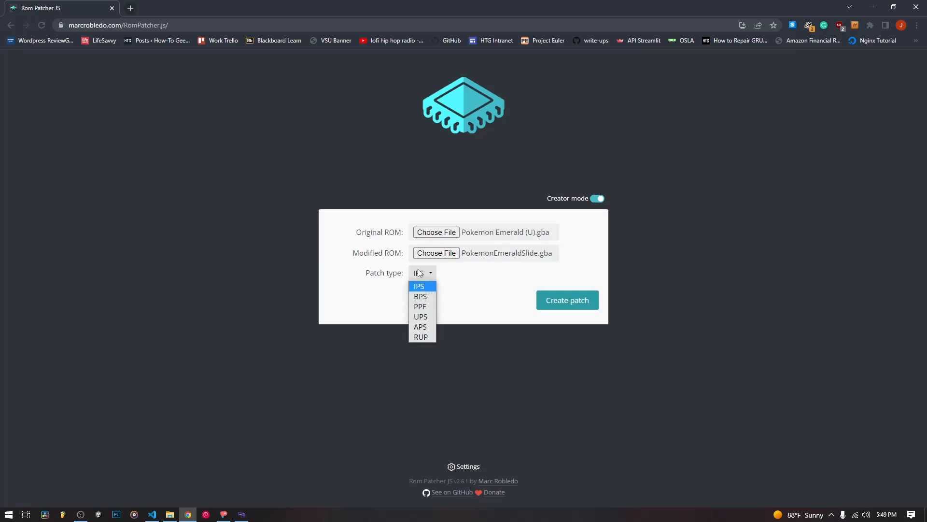
mouse_move(421, 316)
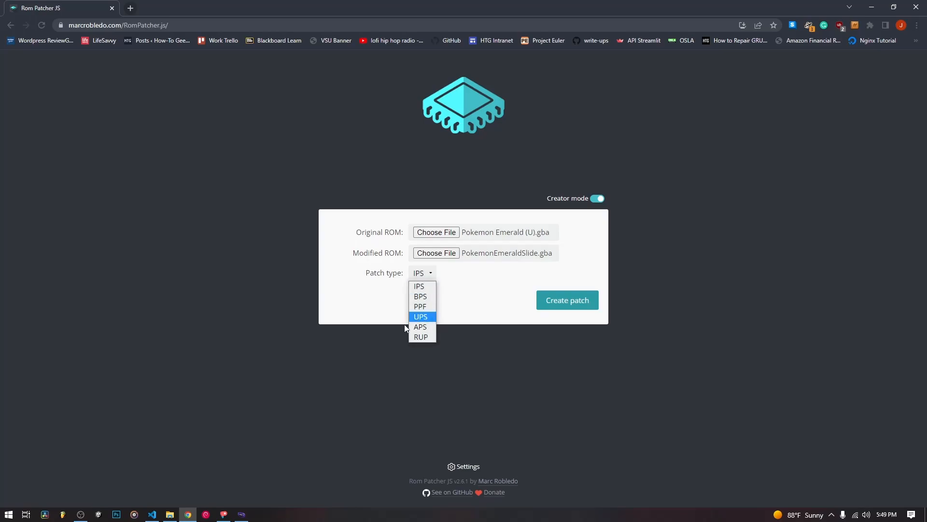
left_click(420, 316)
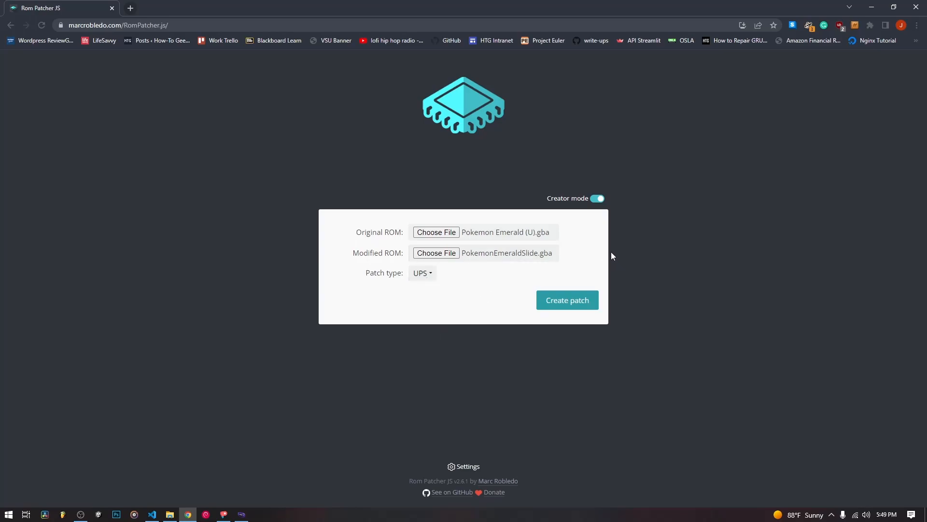
- Create and download the UPS patch, then the BPS and IPS patches from the two ROMs
left_click(567, 299)
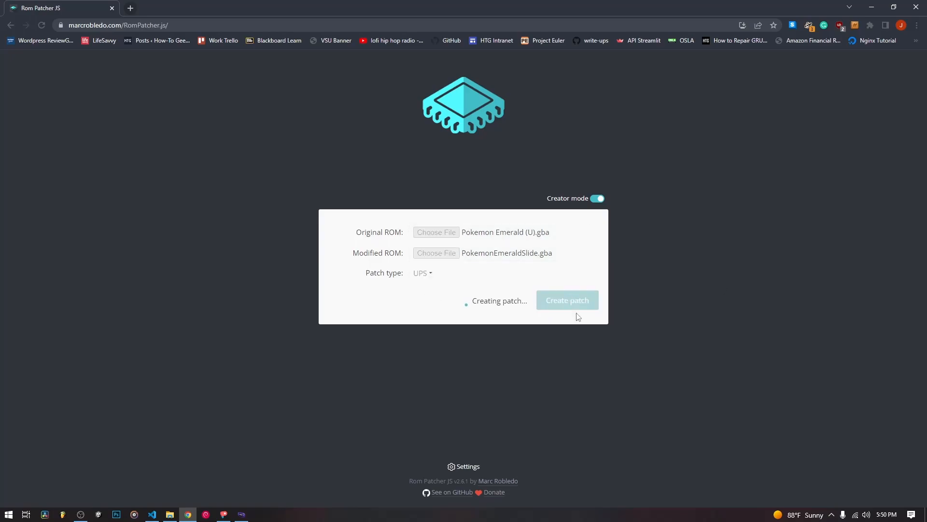
left_click(422, 273)
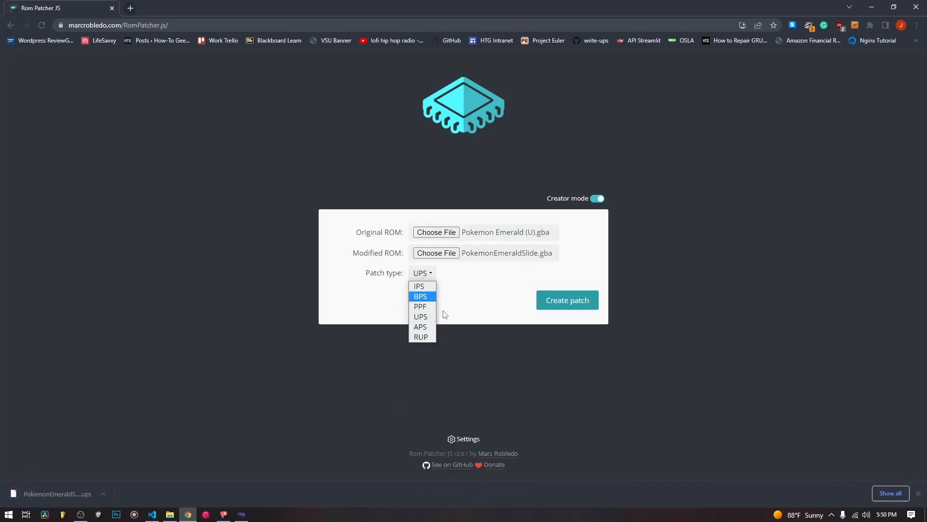
left_click(420, 297)
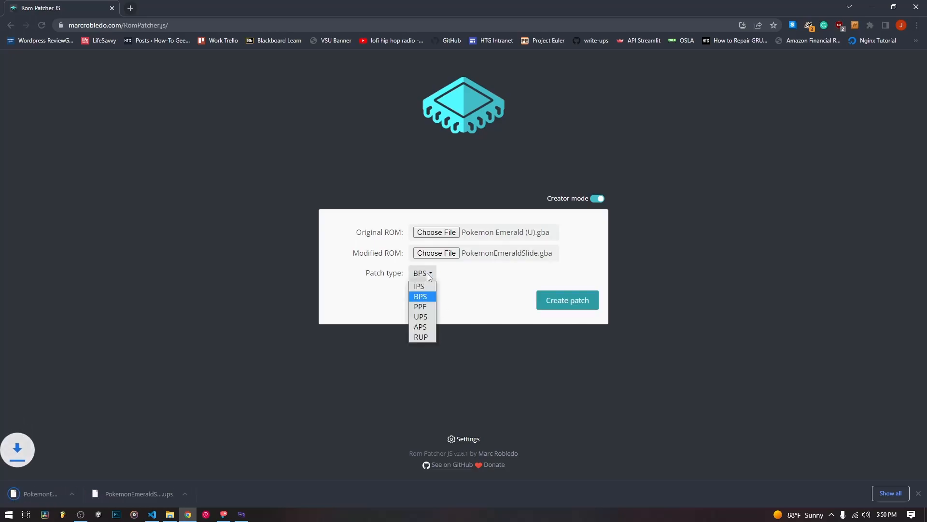
left_click(419, 286)
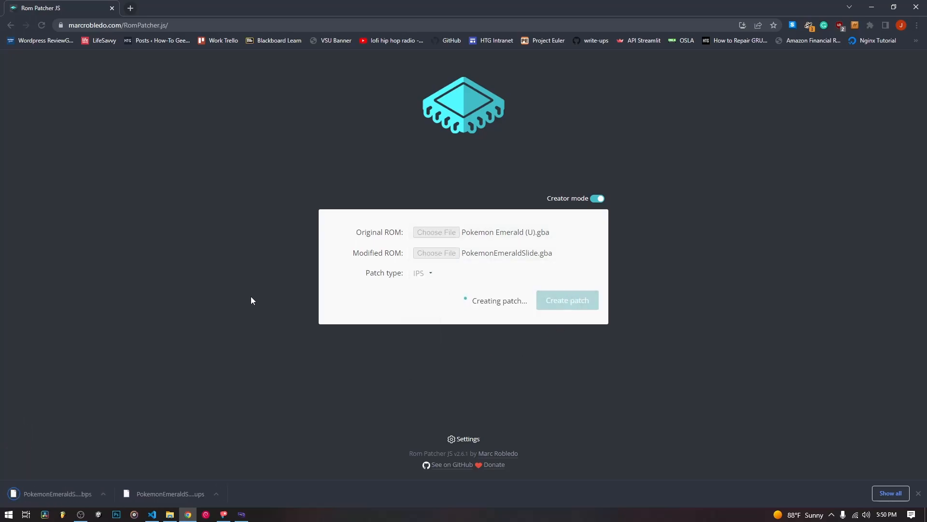
mouse_move(243, 215)
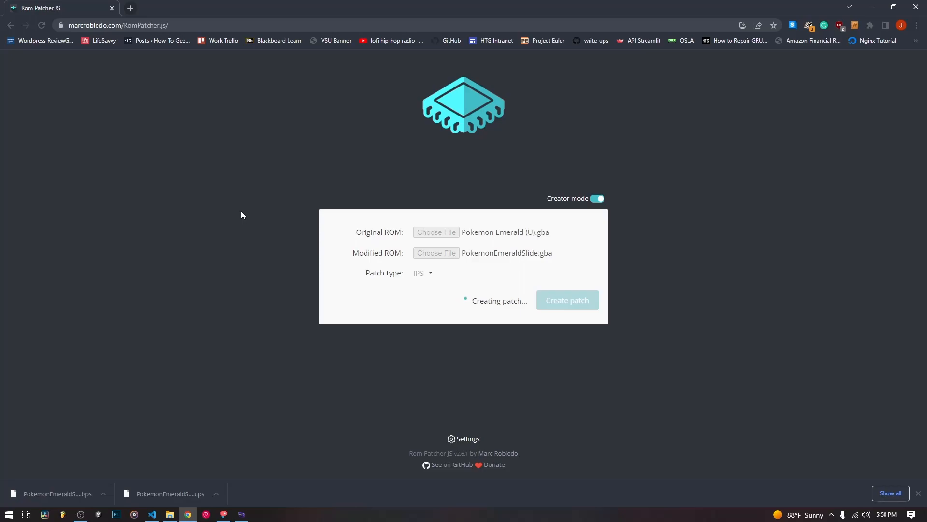
mouse_move(552, 238)
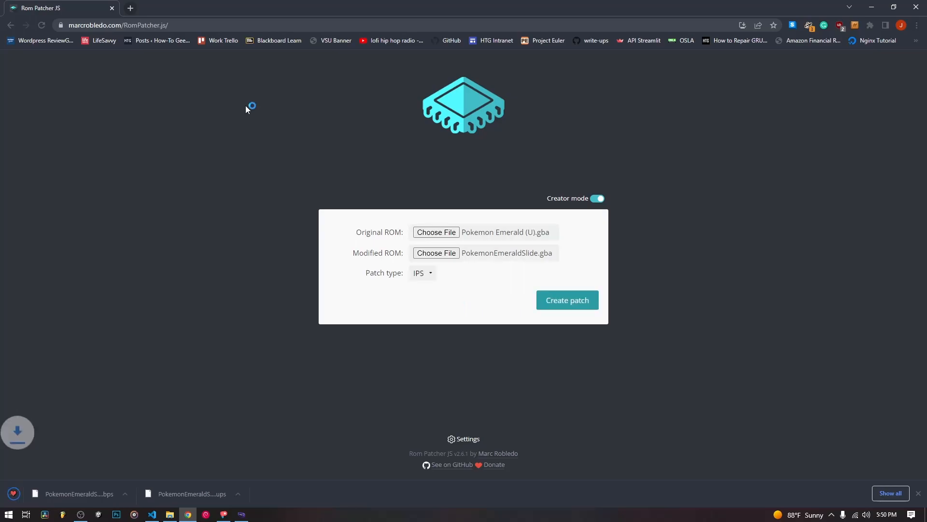
left_click(567, 300)
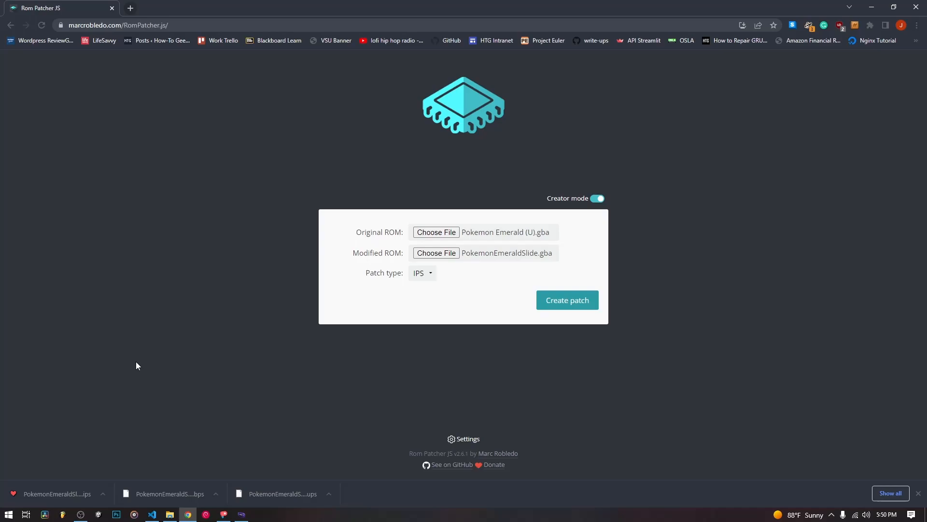
mouse_move(209, 233)
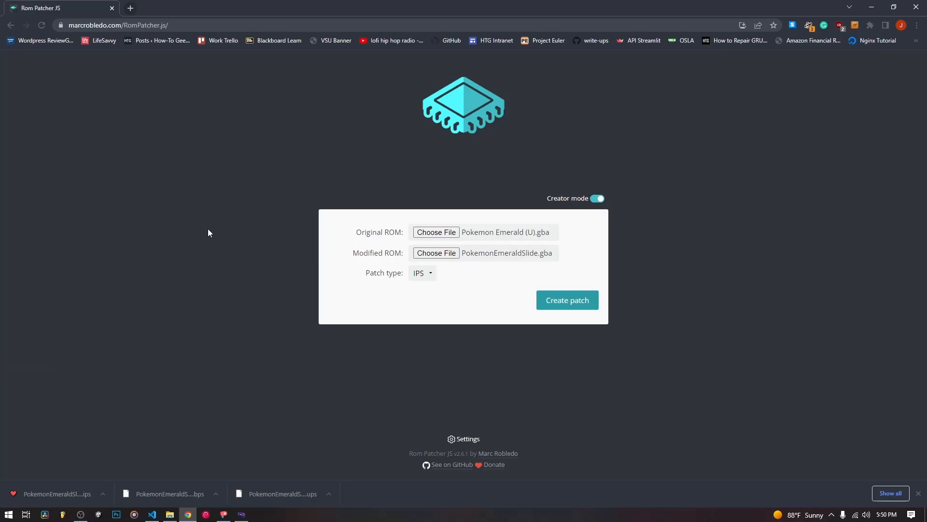
mouse_move(209, 240)
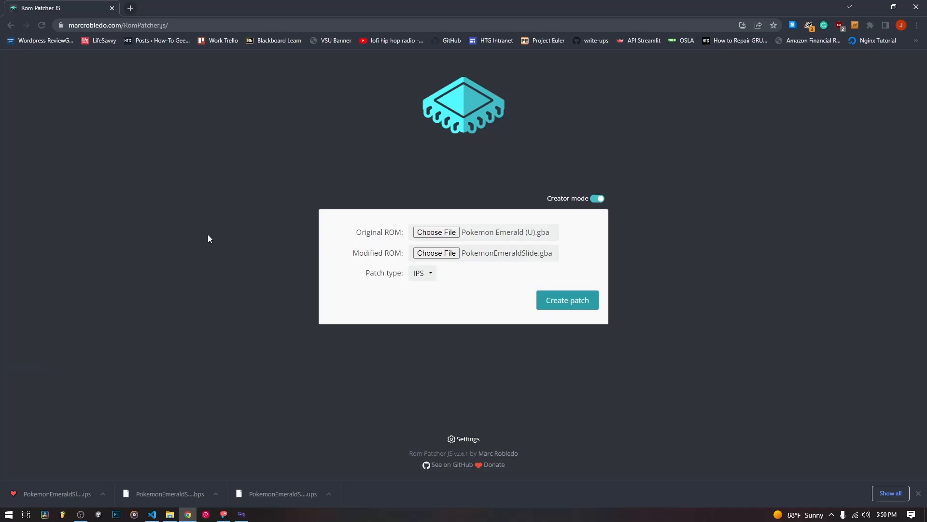
- Toggle Creator mode off to return to the empty patch-applying form
left_click(597, 198)
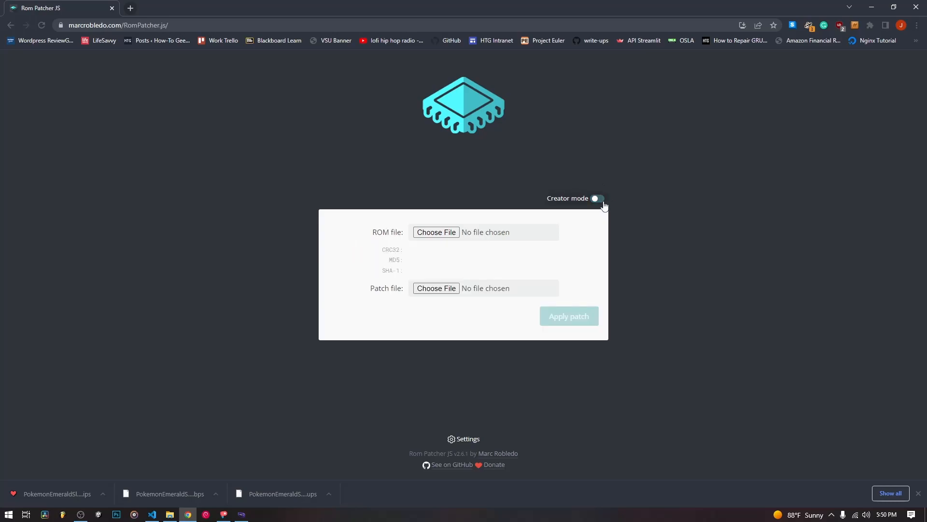
left_click(597, 198)
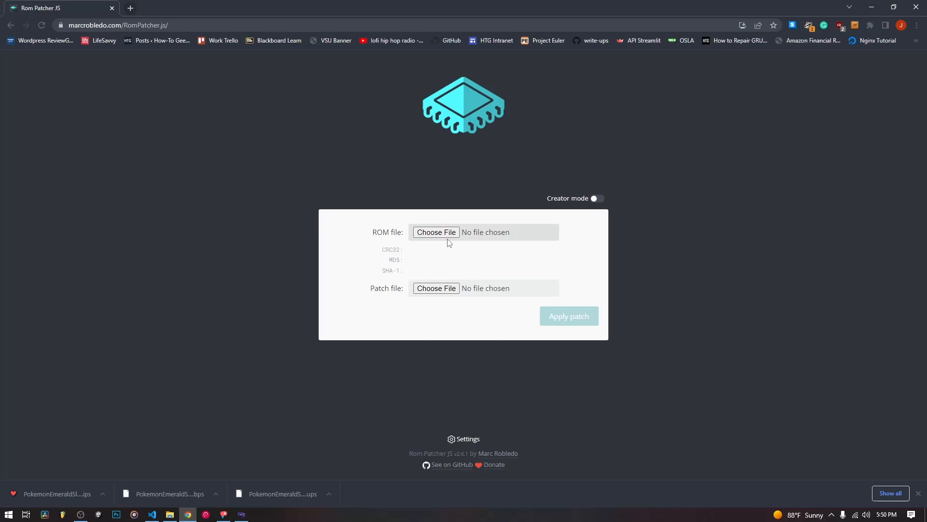
mouse_move(464, 203)
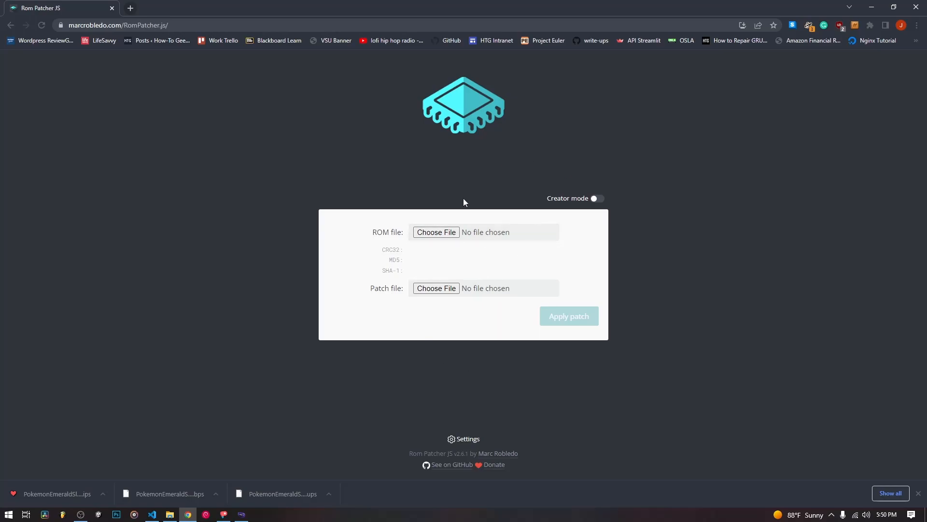
mouse_move(639, 191)
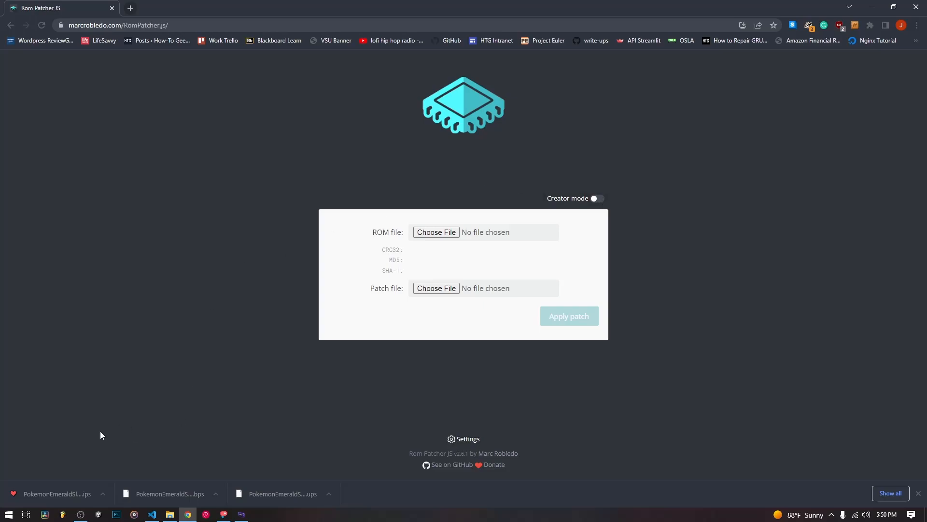
mouse_move(112, 436)
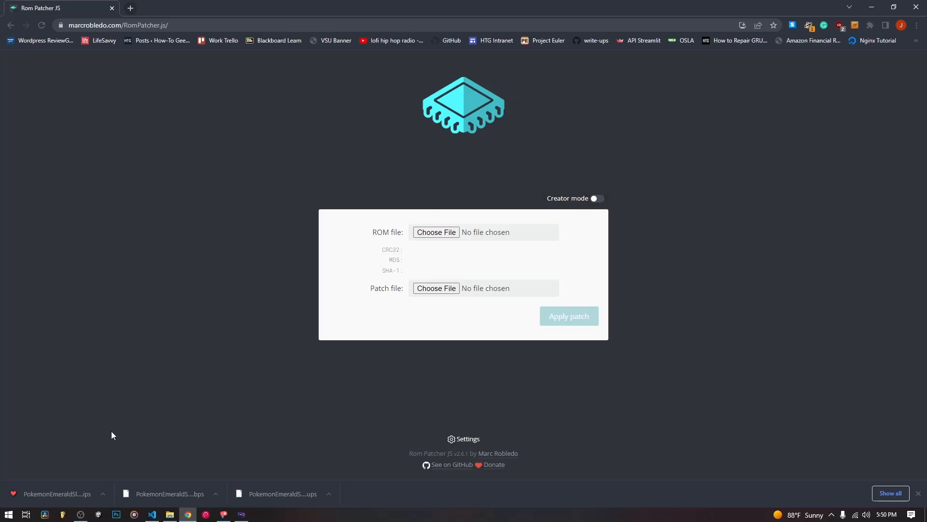